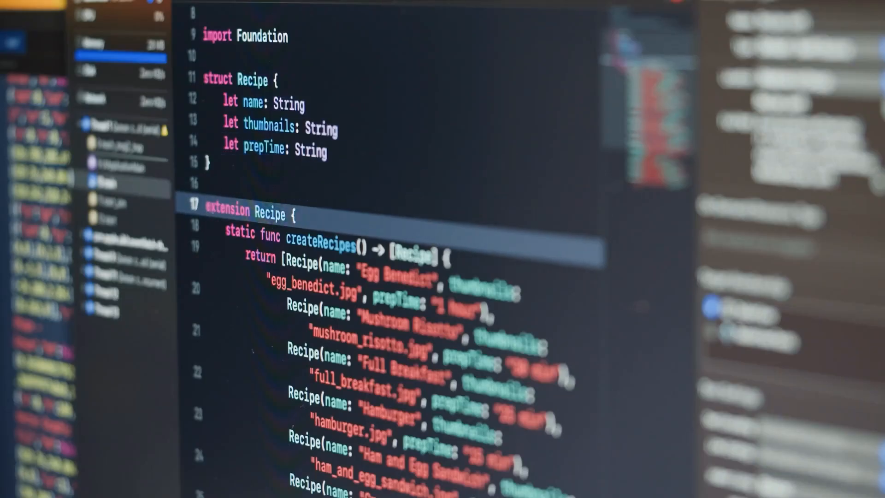
pyautogui.click(287, 215)
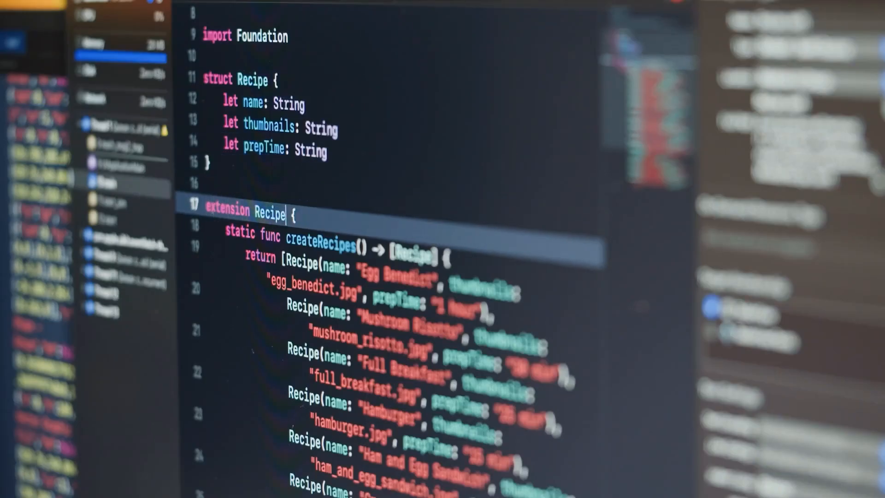